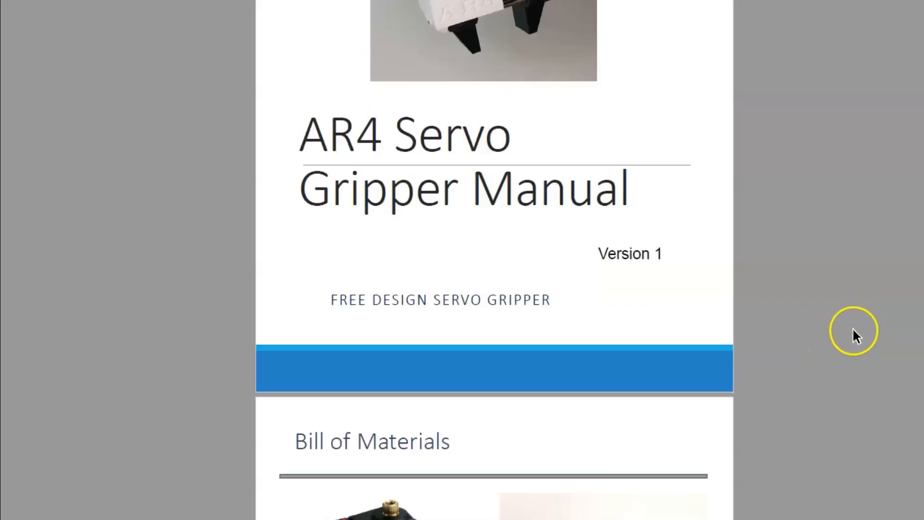
{"action": "scroll", "scroll_direction": "down", "scroll_amount": 3}
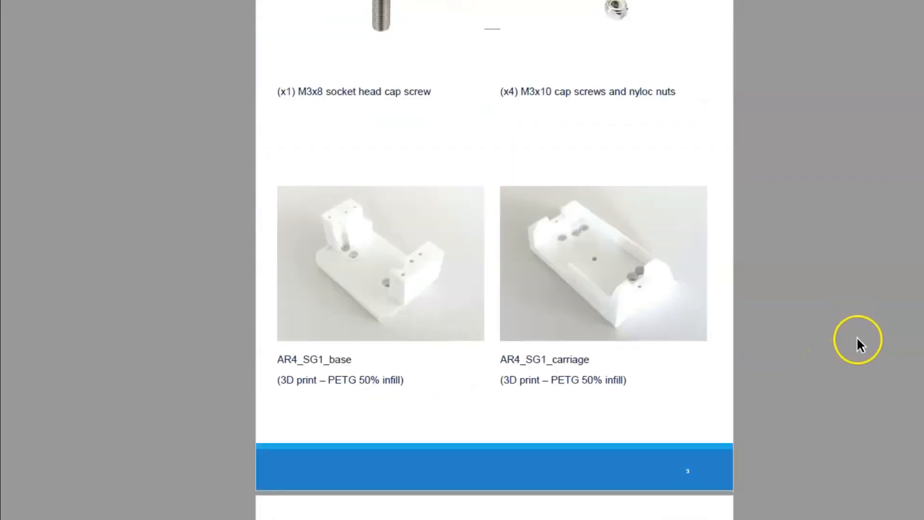
{"action": "scroll", "scroll_direction": "down", "scroll_amount": 3}
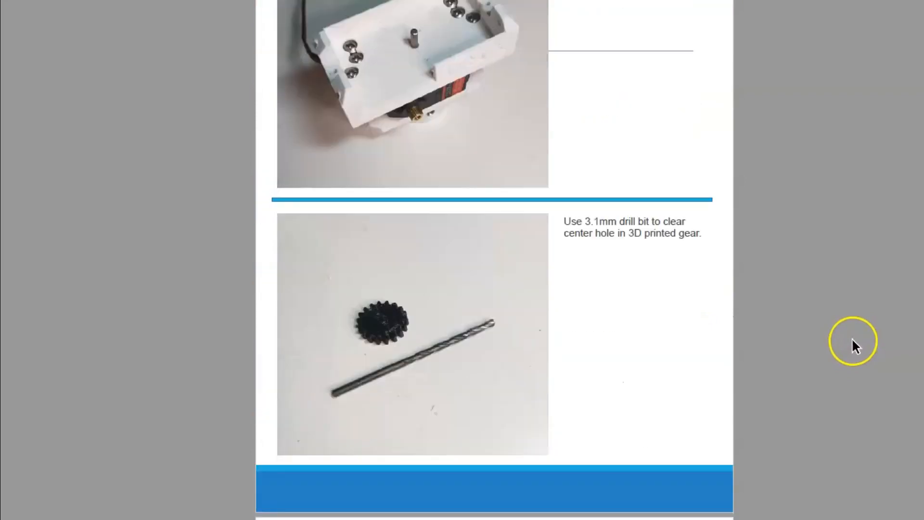